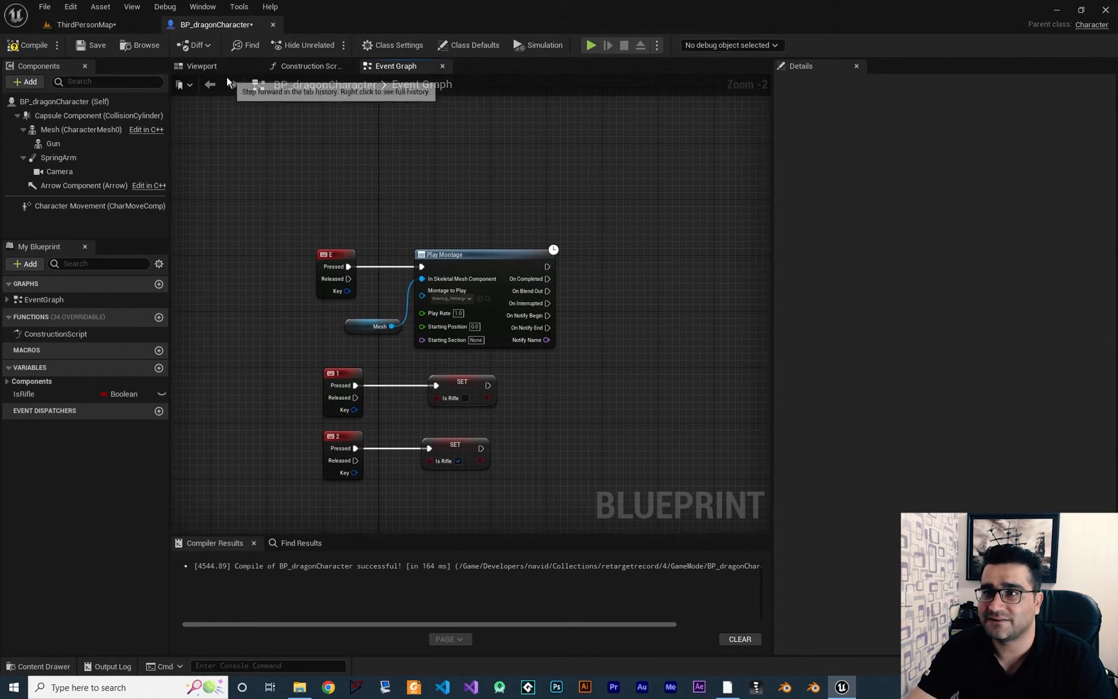
Switch BP_dragonCharacter to the Viewport tab to see the dragon in 3D
left_click(201, 66)
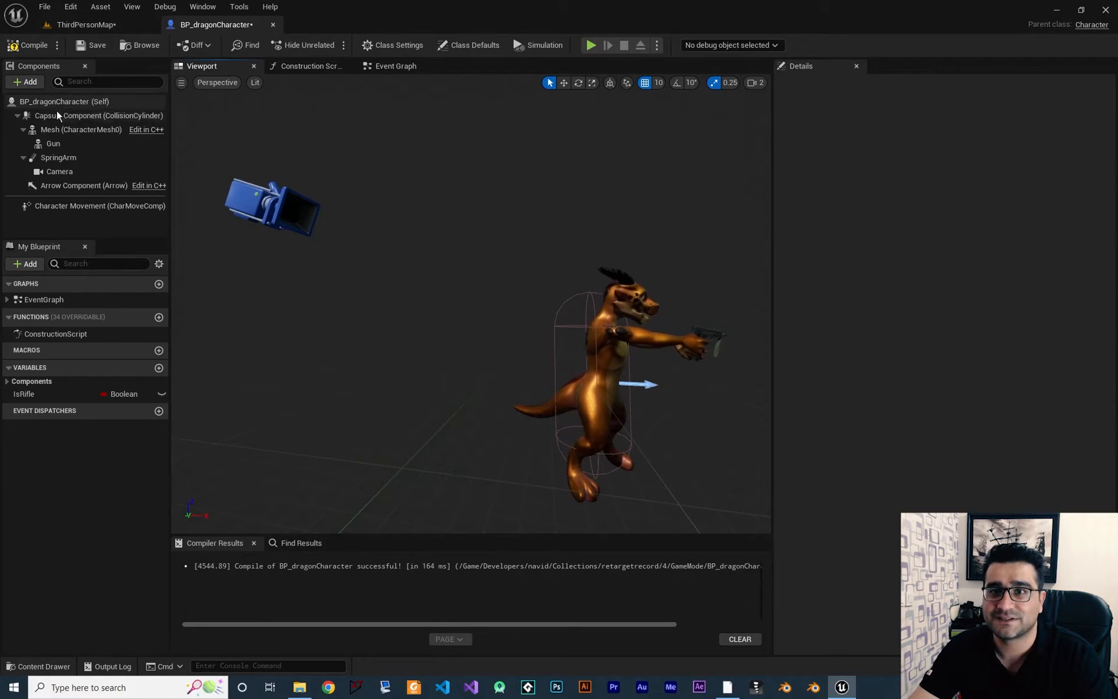
Add Camera1 under the Capsule Component at location 50, 0, 60 and compile
left_click(98, 114)
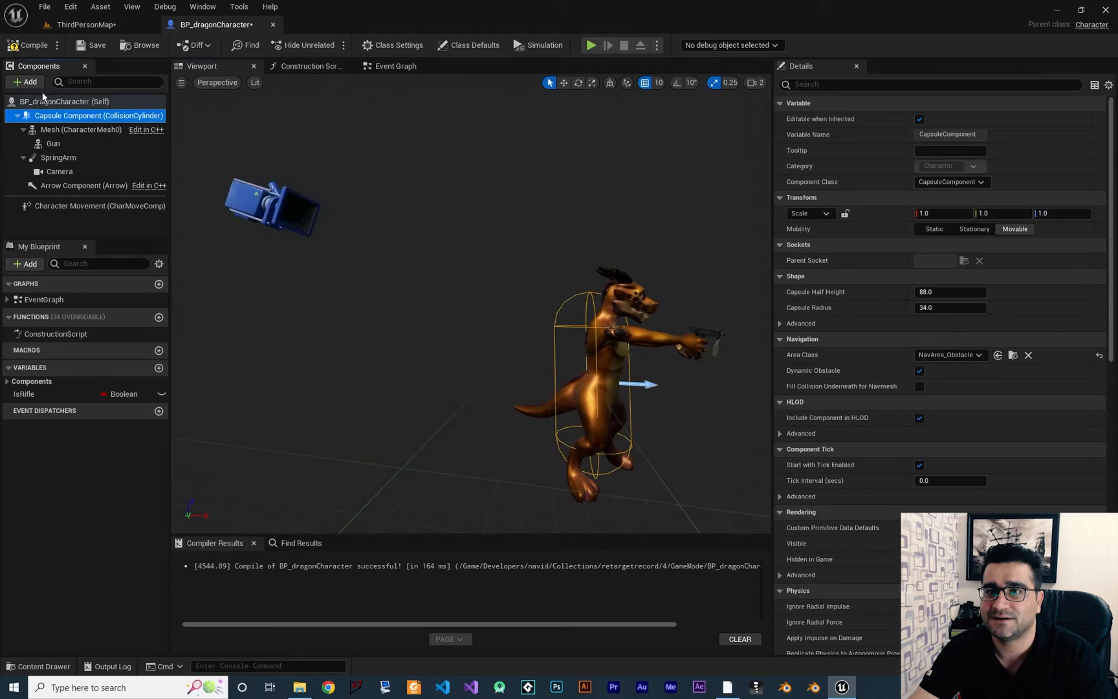
left_click(24, 82)
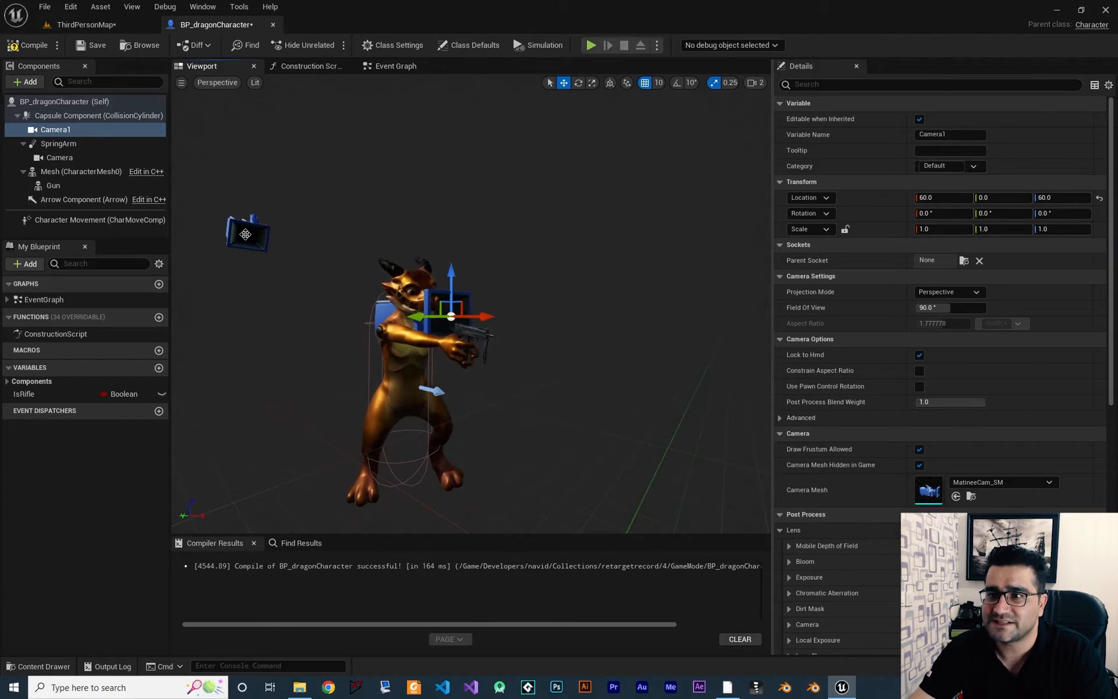
left_click(59, 156)
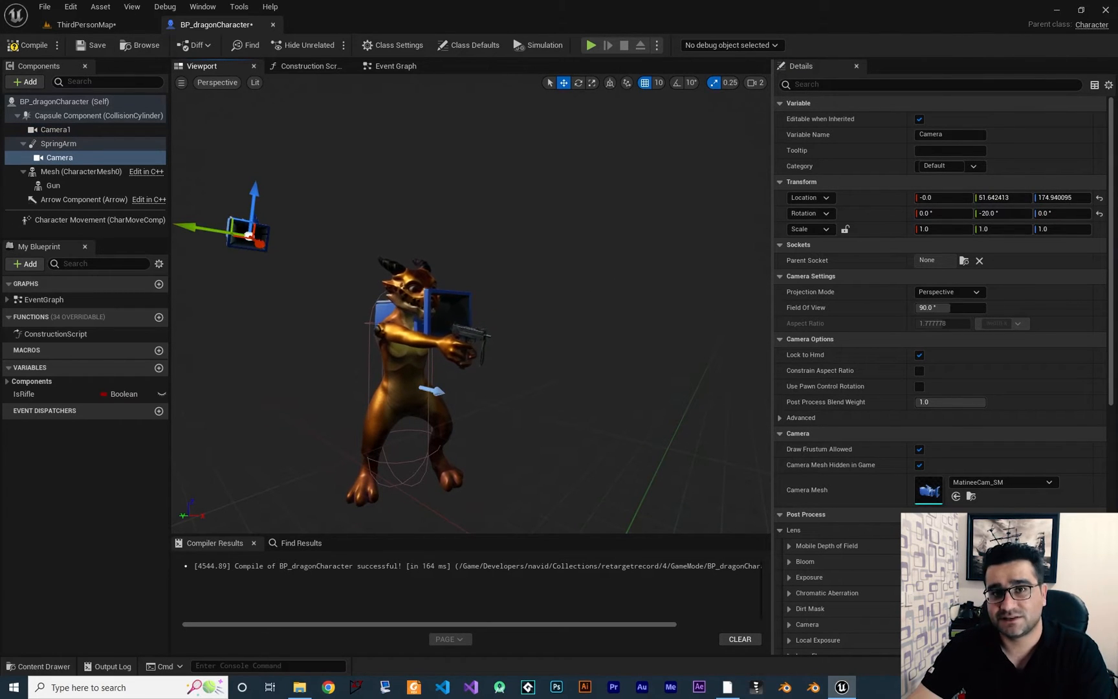
left_click(55, 128)
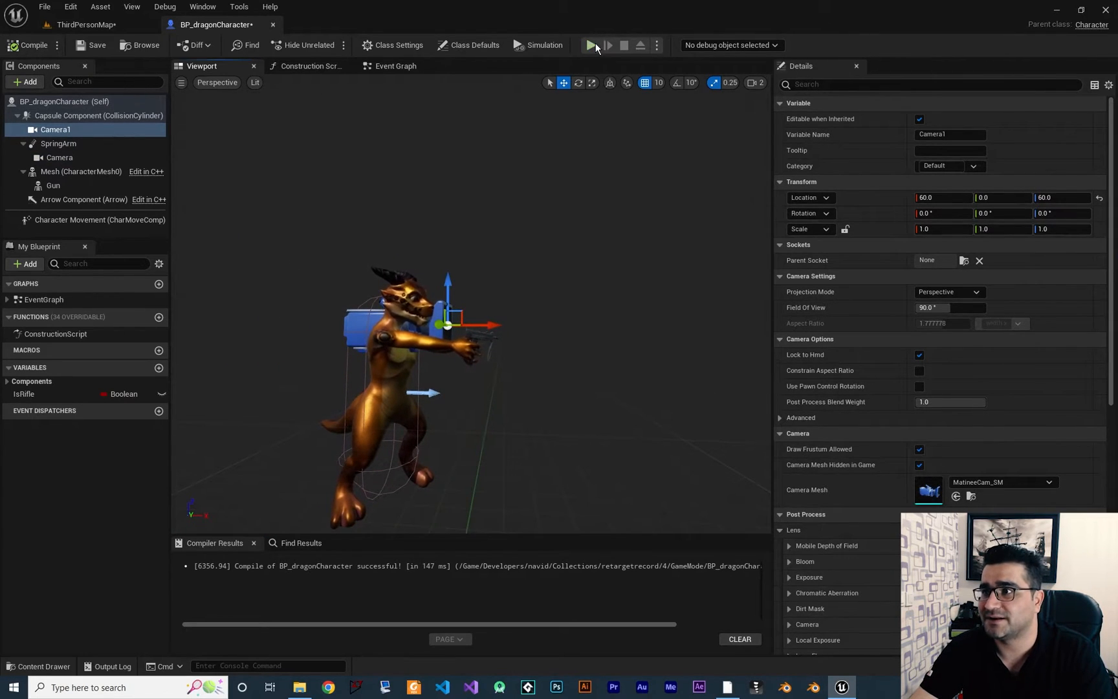
Check the new camera in the viewport, then return to the Event Graph
left_click(593, 45)
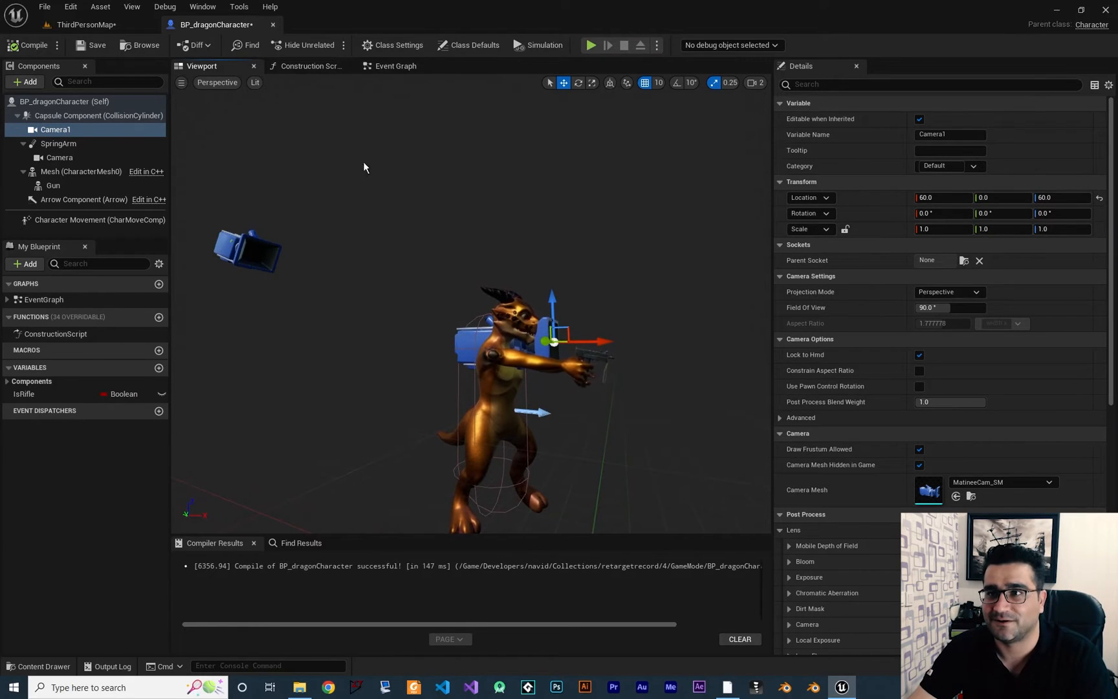
left_click(393, 65)
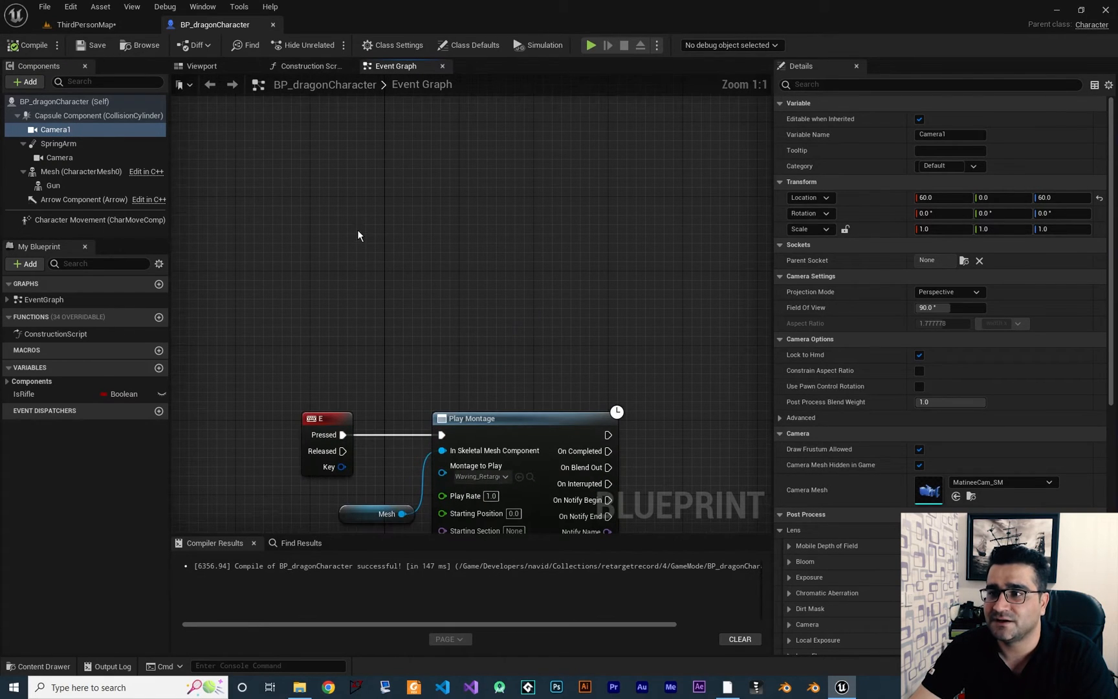
Place a Right Mouse Button event and add a Deactivate node after Pressed
type("right mouse")
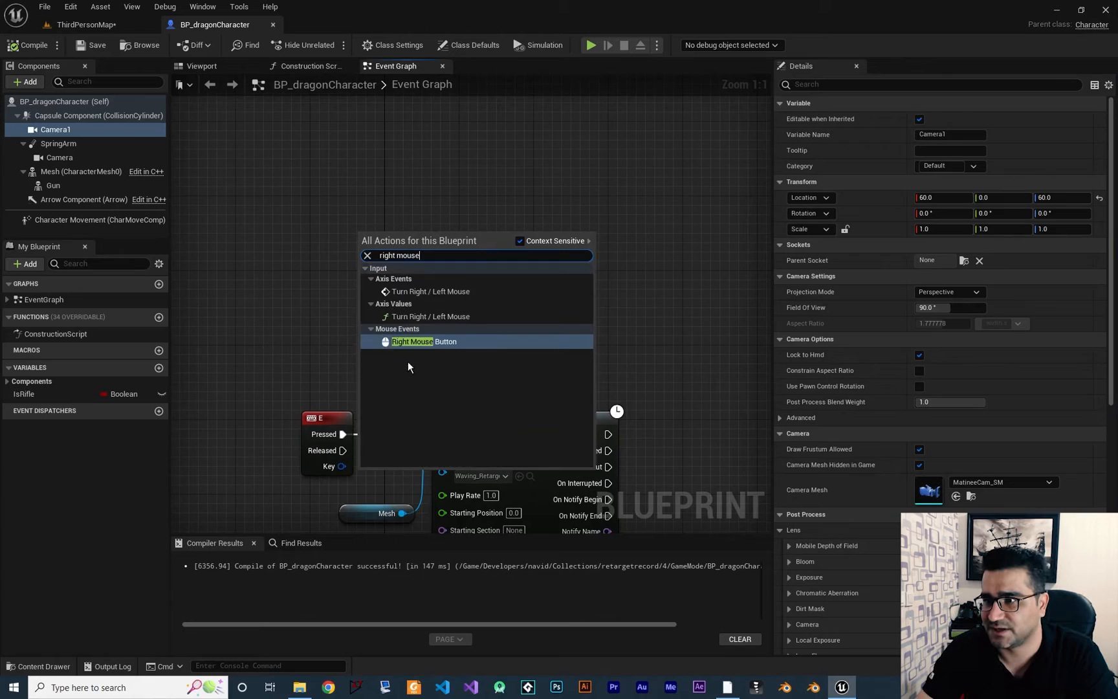
left_click(423, 341)
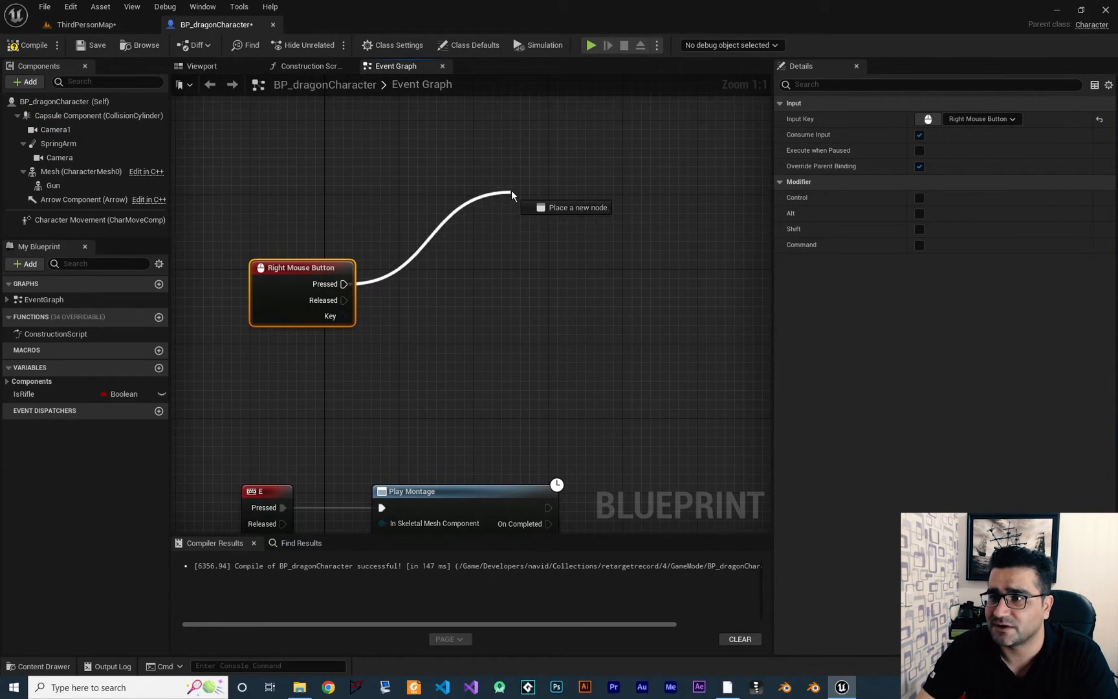
left_click(510, 193)
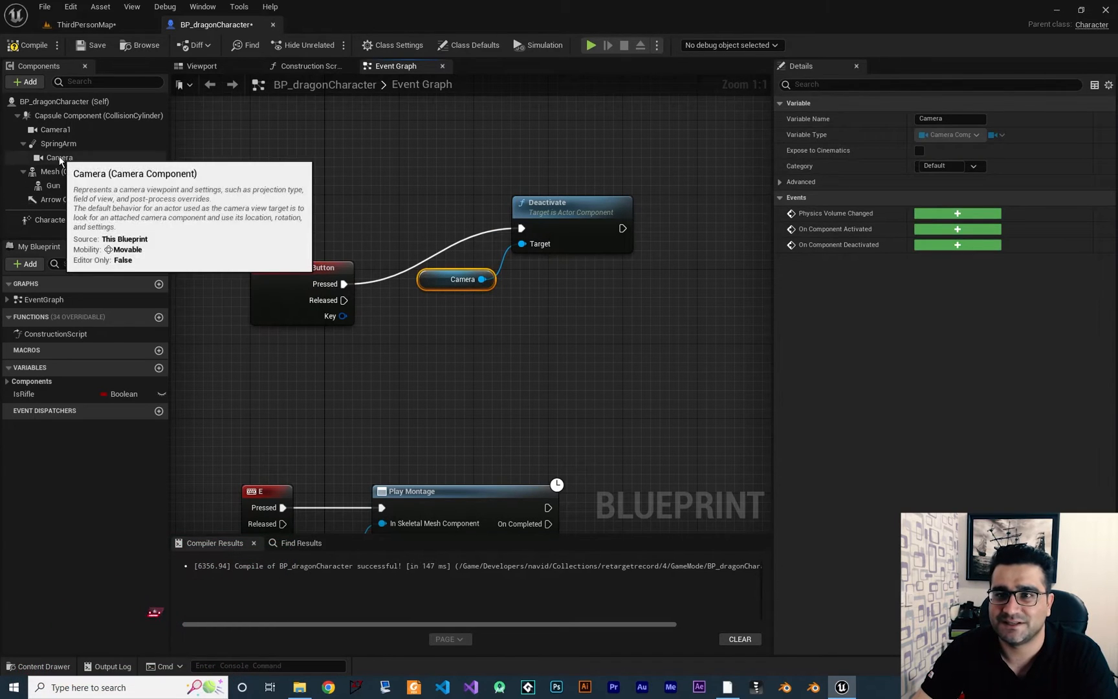
Rename a camera to FirstPersonCamera and position its reference below the Activate node
left_click(64, 157)
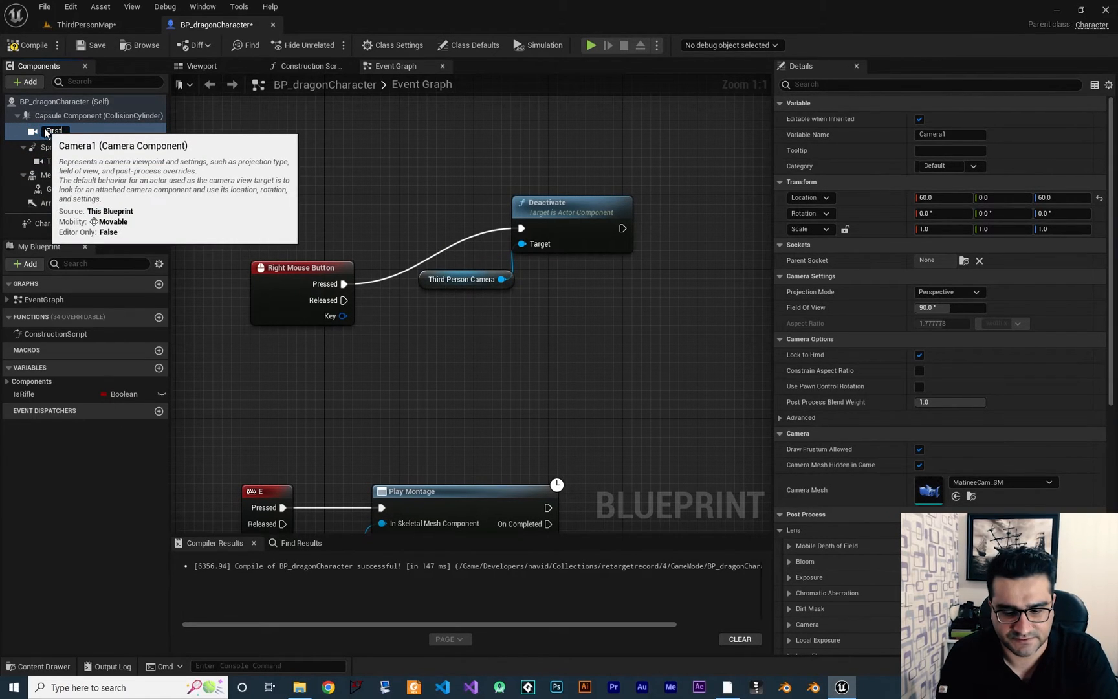
type("FirstPersonCamera")
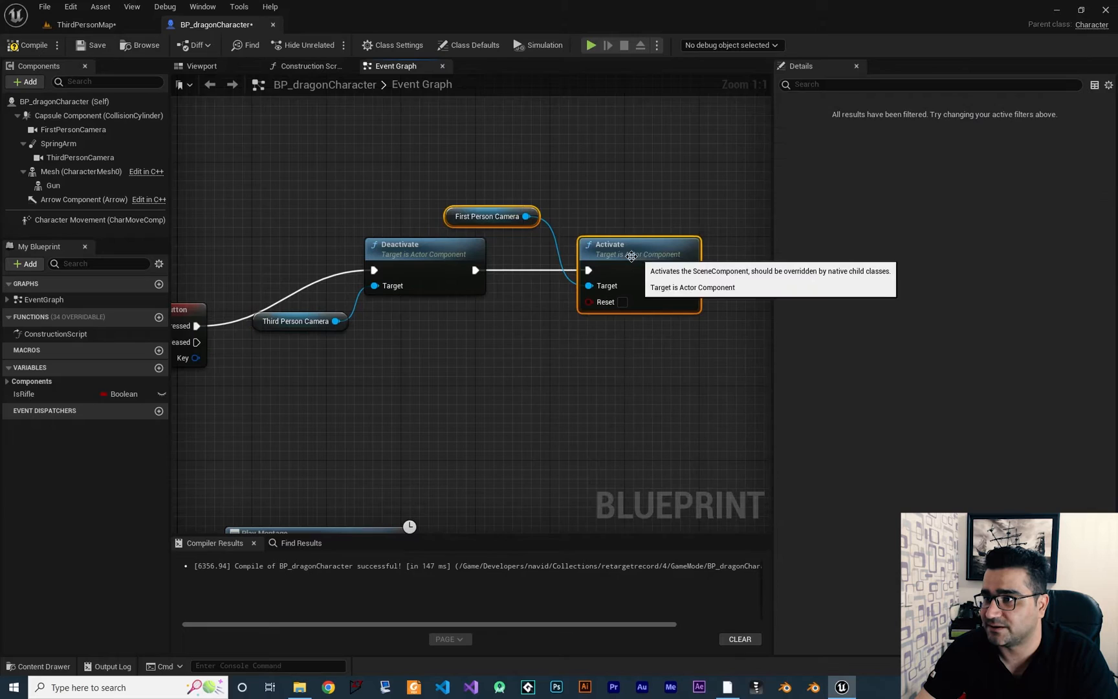
left_click_drag(491, 216, 523, 330)
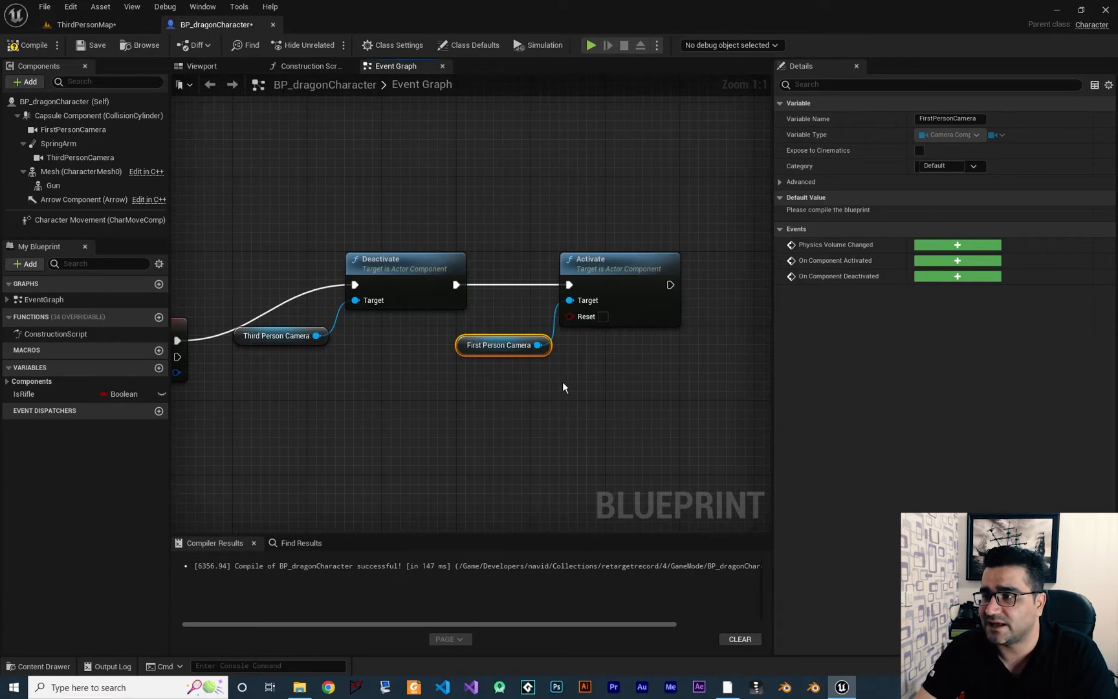
mouse_move(584, 268)
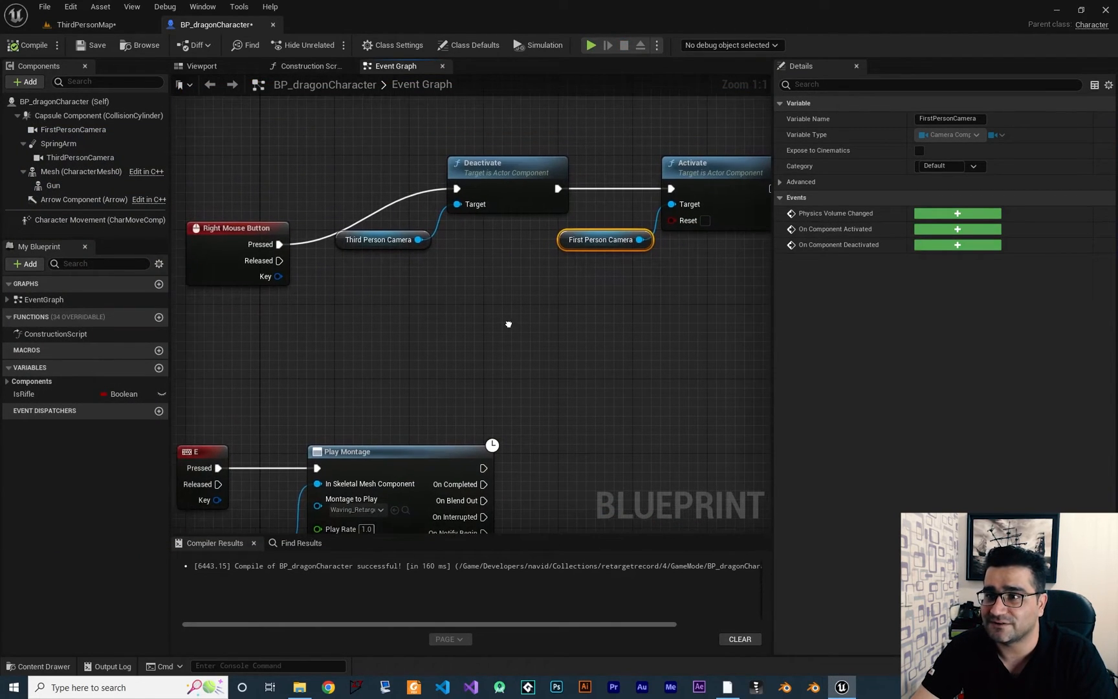
mouse_move(501, 323)
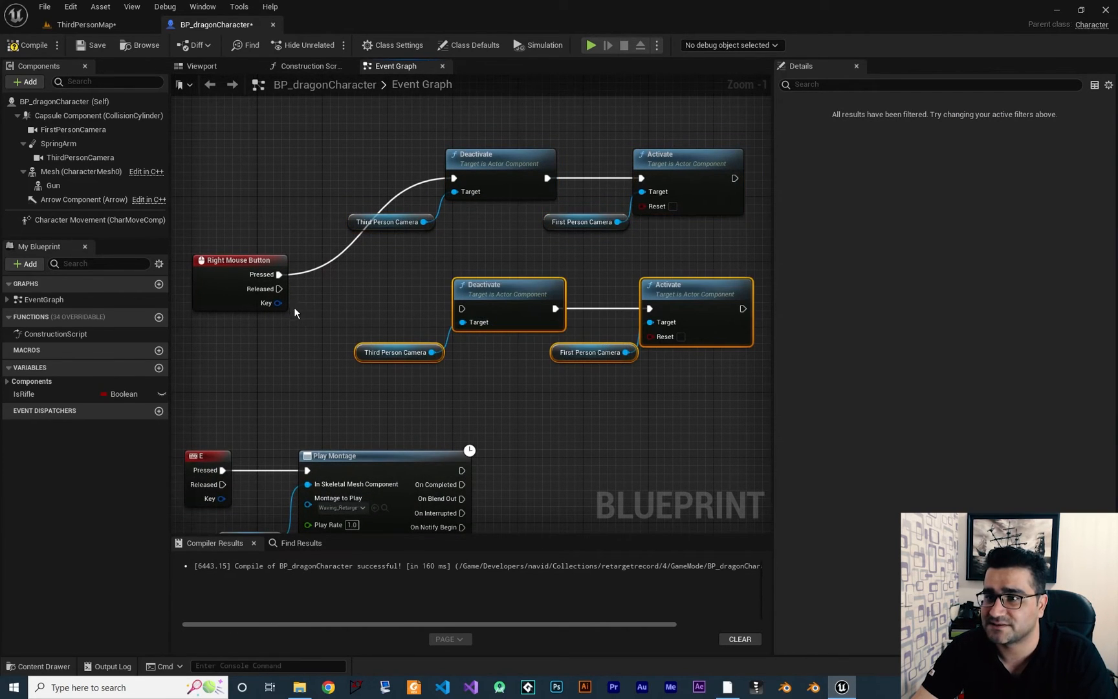
Wire Released into the duplicate Deactivate, targeting First Person Camera
left_click_drag(280, 289, 462, 308)
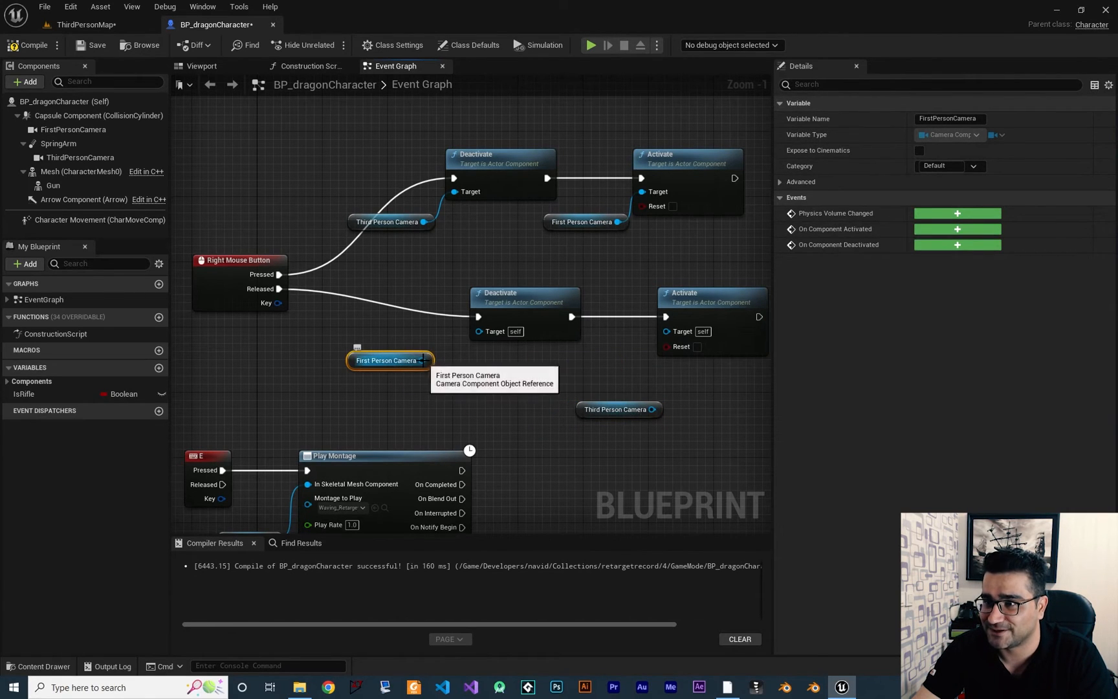
left_click_drag(421, 360, 479, 329)
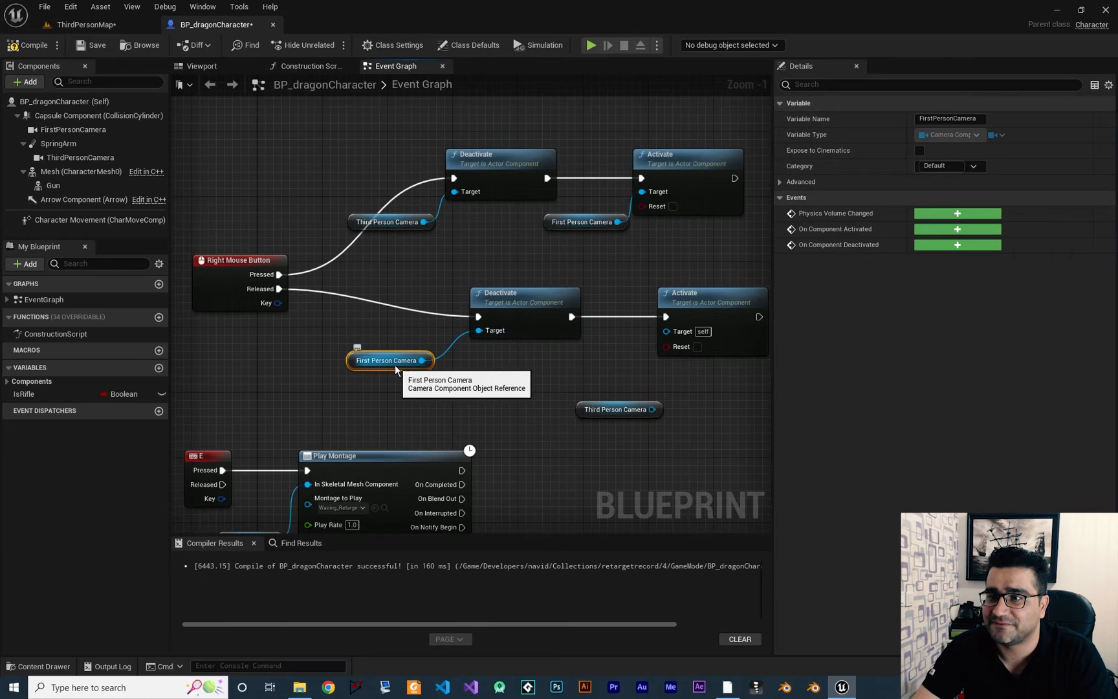
left_click(586, 369)
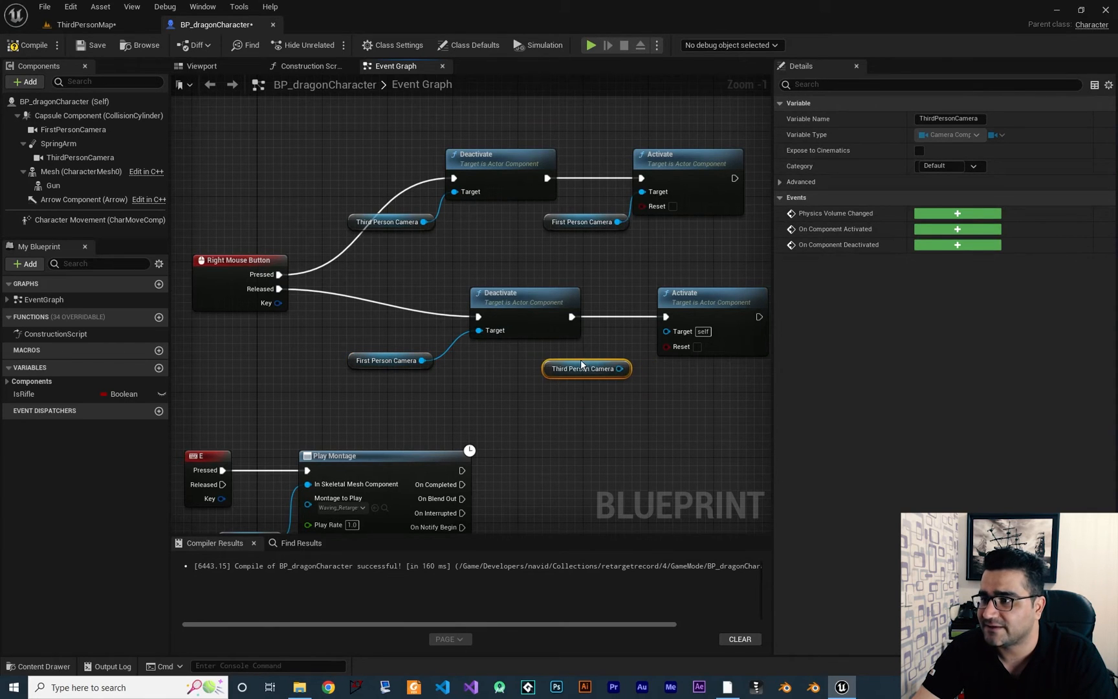